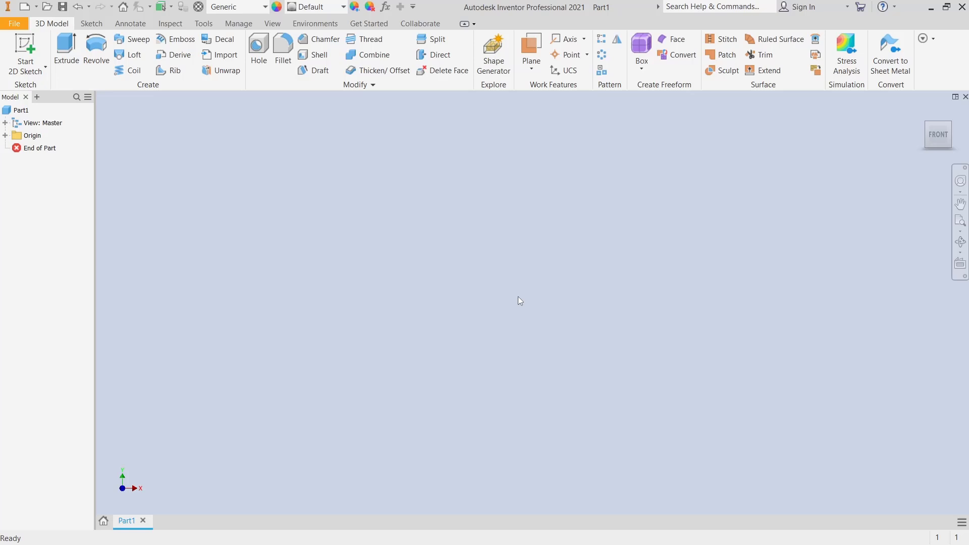
{"action": "mouse_move", "coordinate": [464, 259]}
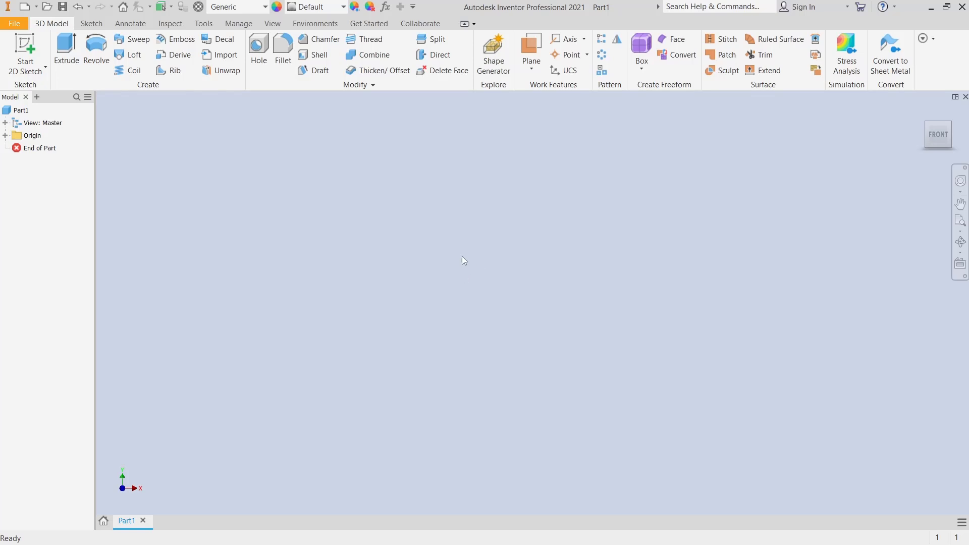
Step: Draw a square from the origin on the XZ plane and finish Sketch1
{"action": "left_click", "coordinate": [25, 49]}
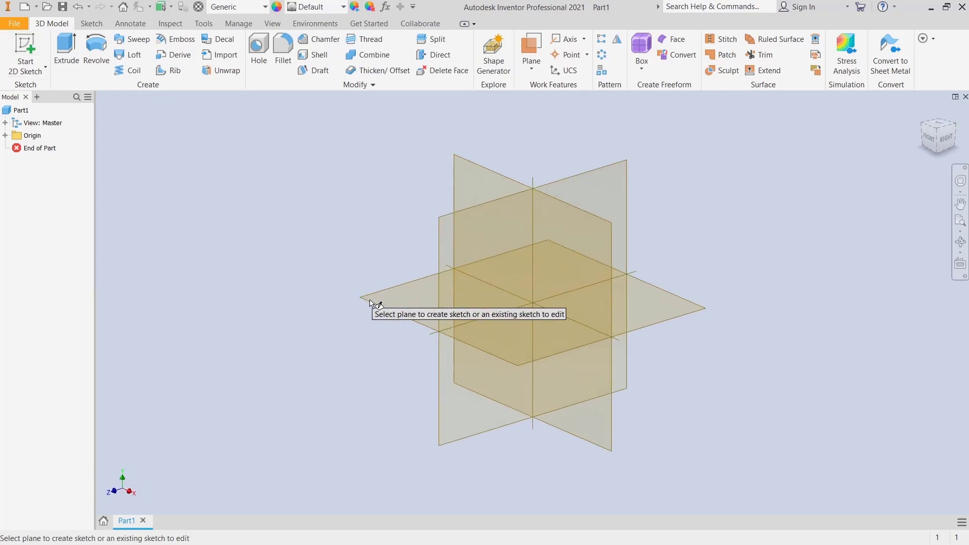
{"action": "left_click", "coordinate": [374, 303]}
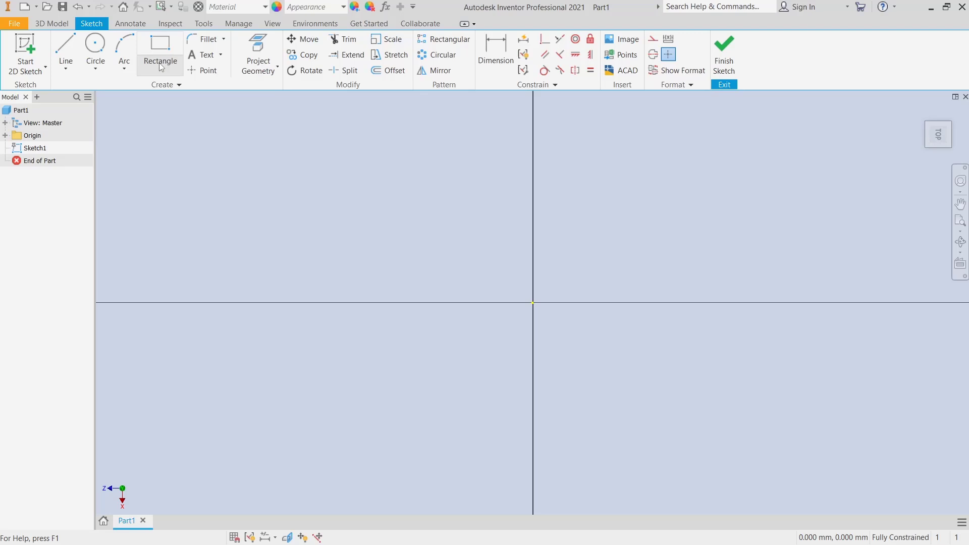
{"action": "left_click", "coordinate": [160, 47]}
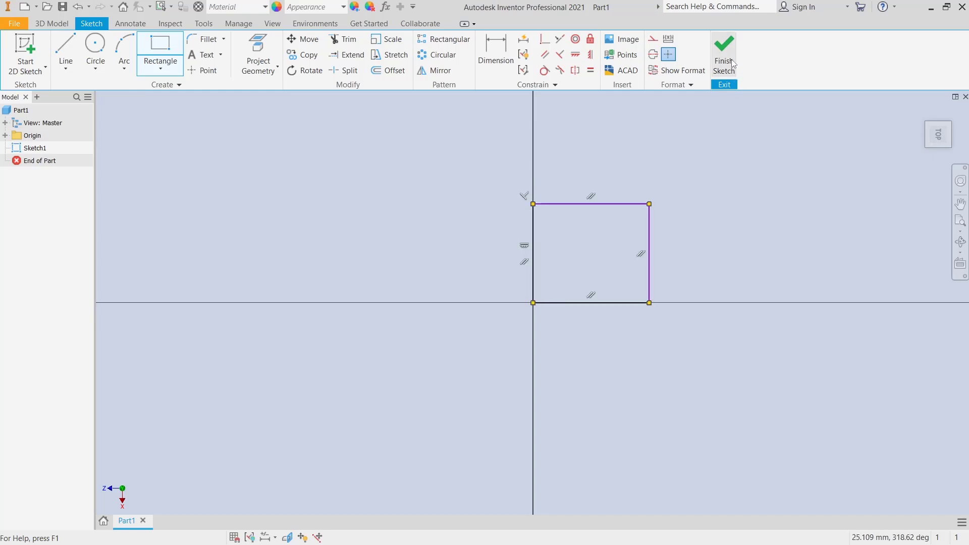
{"action": "left_click", "coordinate": [723, 53]}
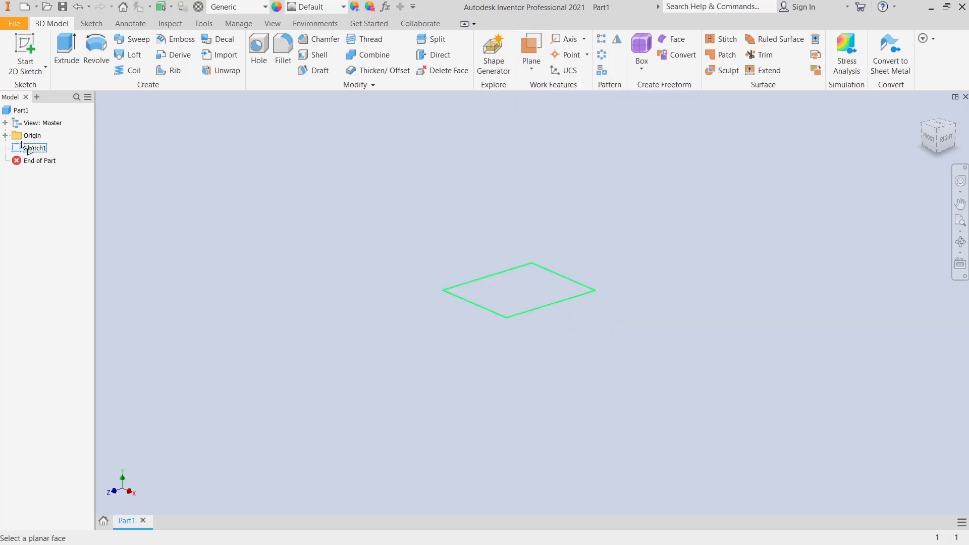
Step: Create Work Plane1 offset above the XZ plane and select it
{"action": "left_click", "coordinate": [6, 135]}
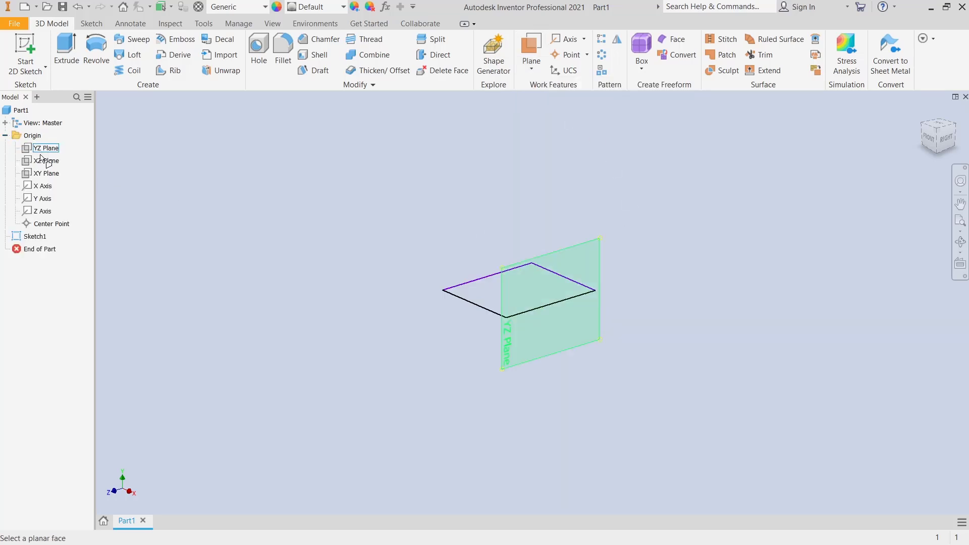
{"action": "left_click", "coordinate": [46, 160]}
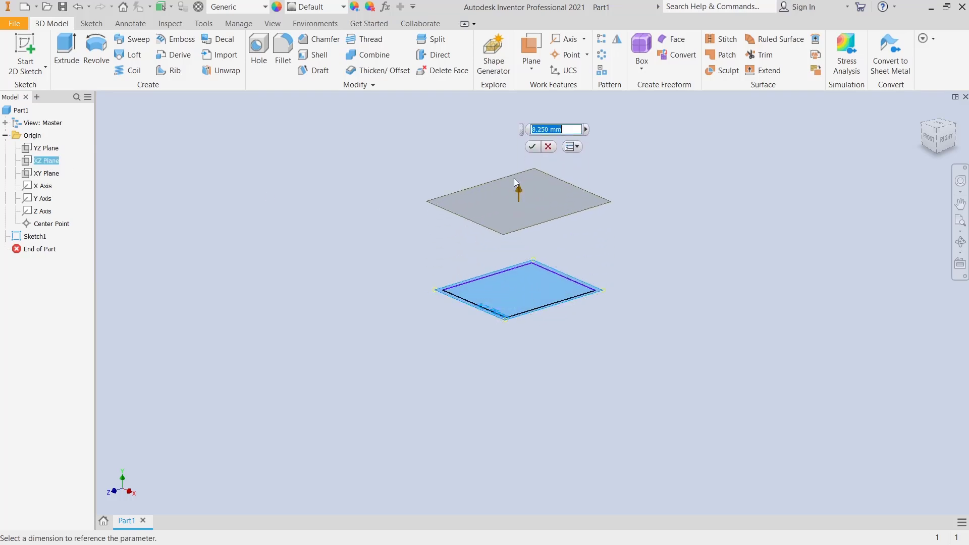
{"action": "left_click", "coordinate": [532, 147]}
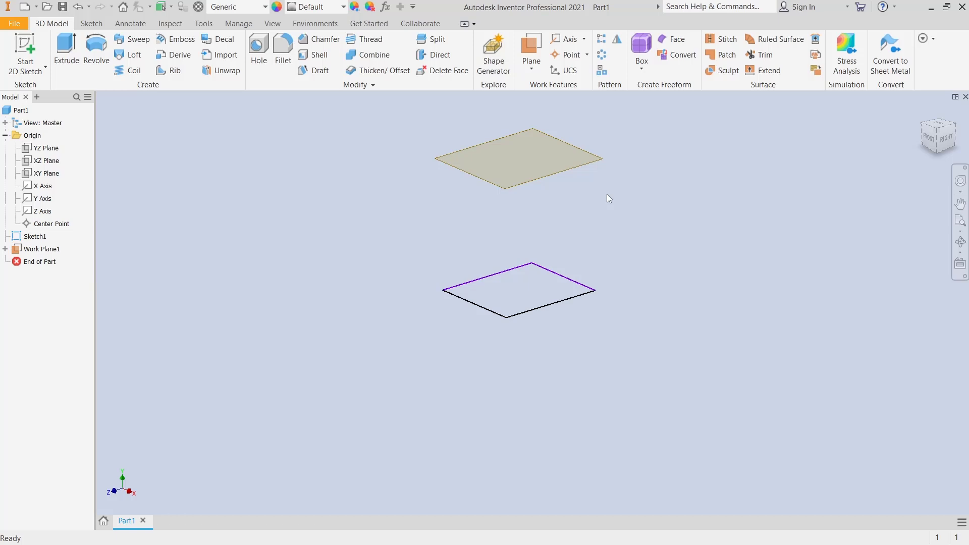
{"action": "left_click", "coordinate": [520, 157]}
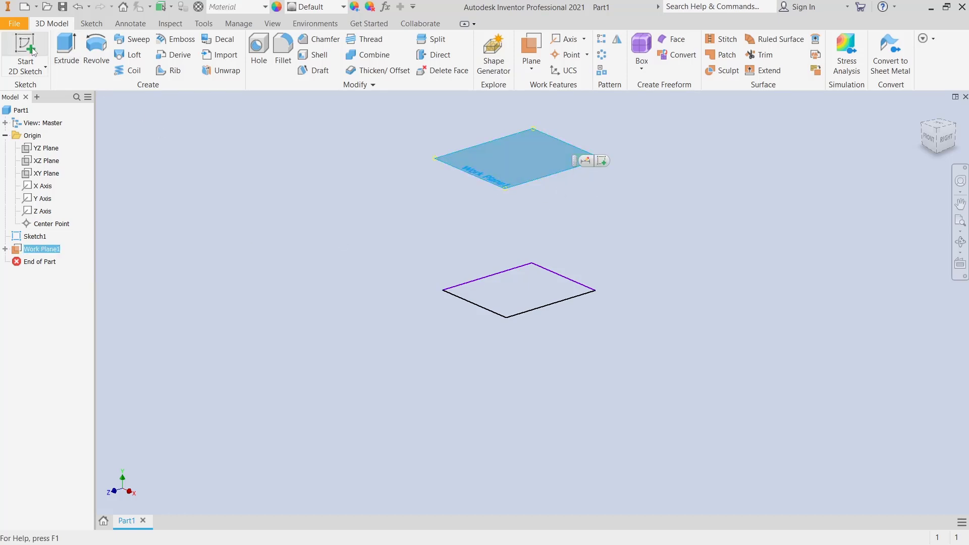
Step: Start Sketch2 on Work Plane1 and place a centre-point circle above the square
{"action": "left_click", "coordinate": [25, 55]}
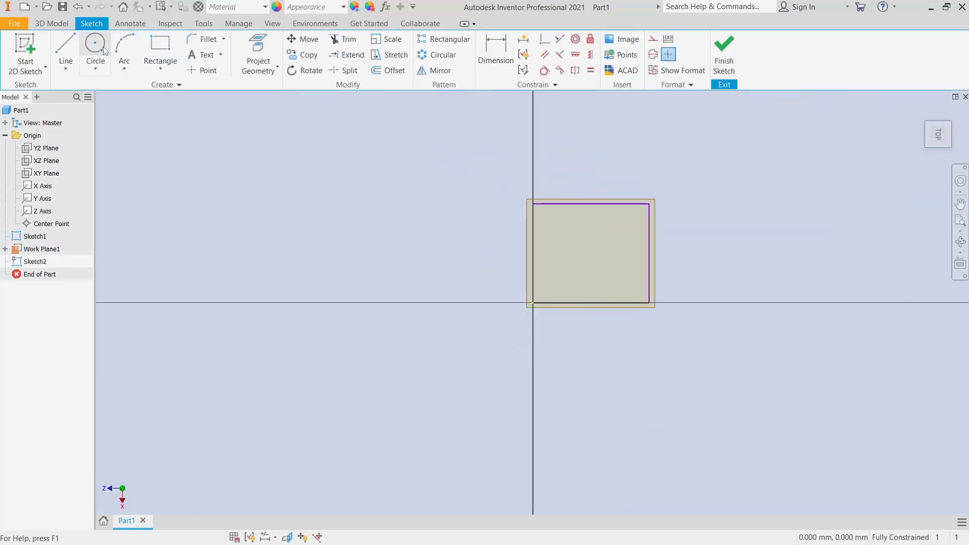
{"action": "left_click", "coordinate": [95, 47]}
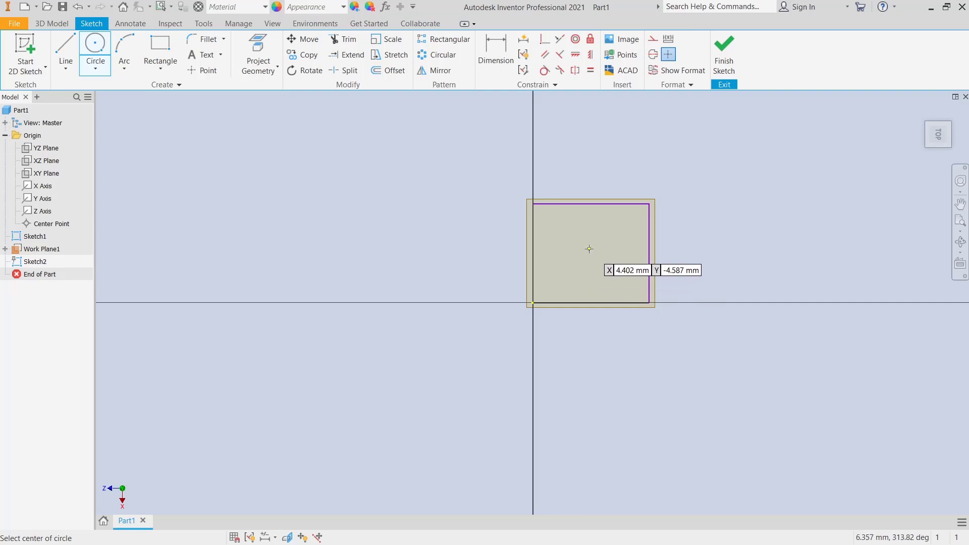
{"action": "left_click", "coordinate": [589, 248]}
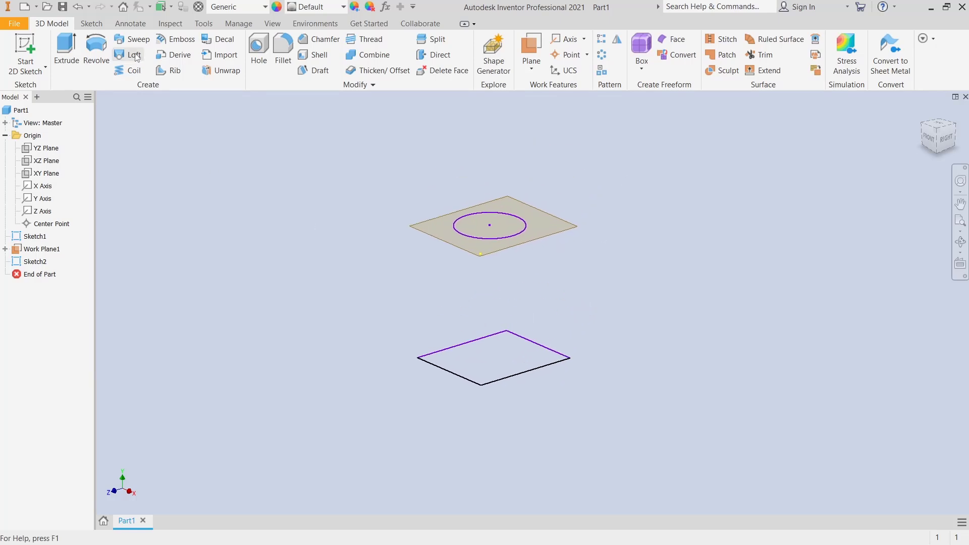
Step: Add Sketch1 and Sketch2 as loft sections and orbit to inspect the preview
{"action": "left_click", "coordinate": [132, 55]}
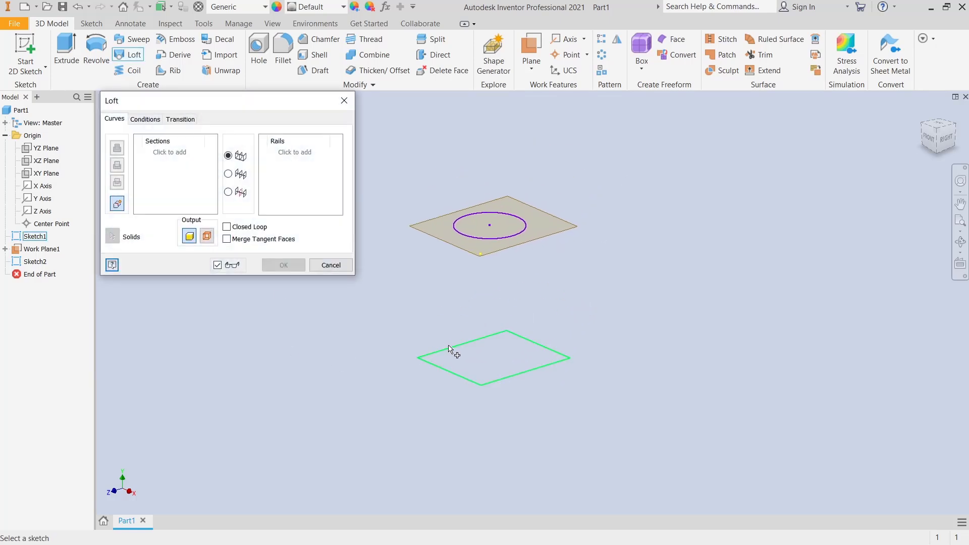
{"action": "left_click", "coordinate": [495, 357]}
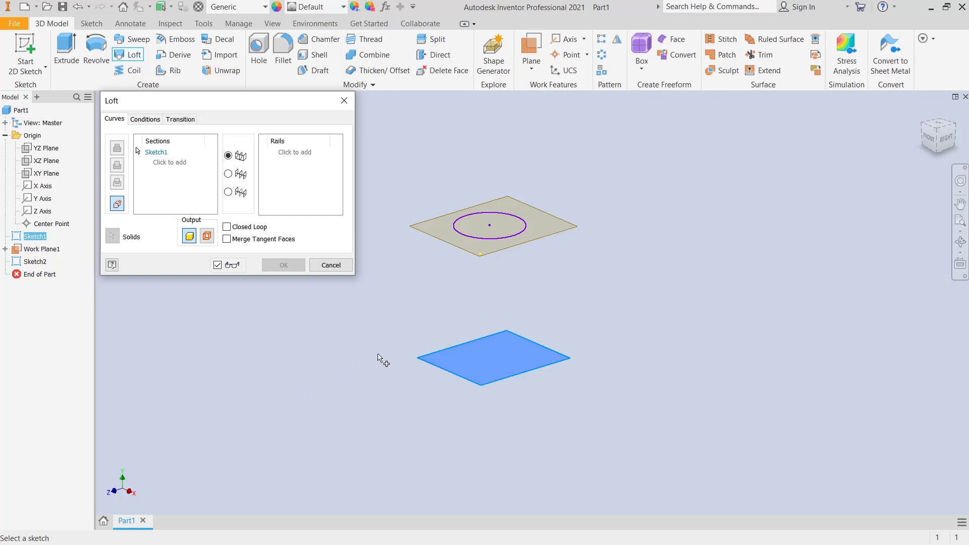
{"action": "left_click", "coordinate": [493, 358]}
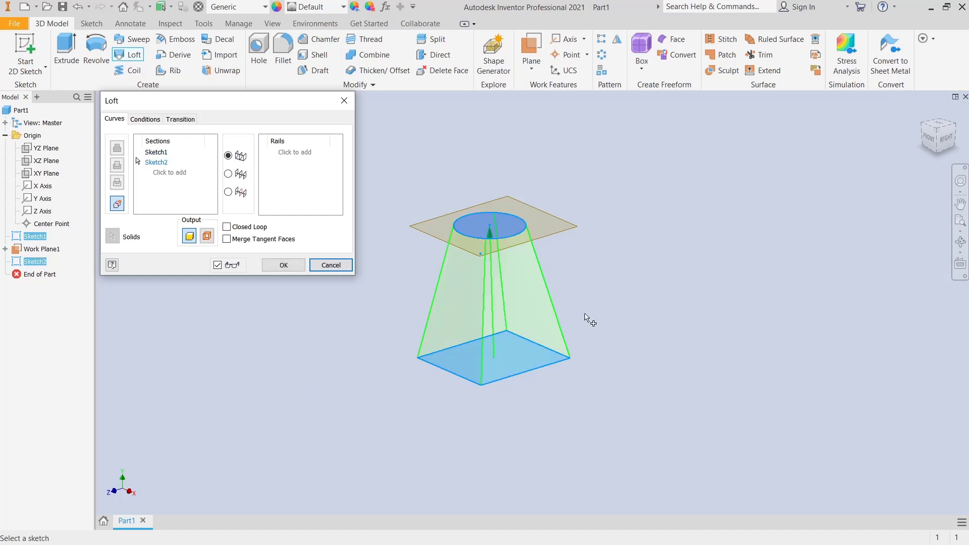
{"action": "left_click_drag", "start_coordinate": [587, 317], "coordinate": [658, 206]}
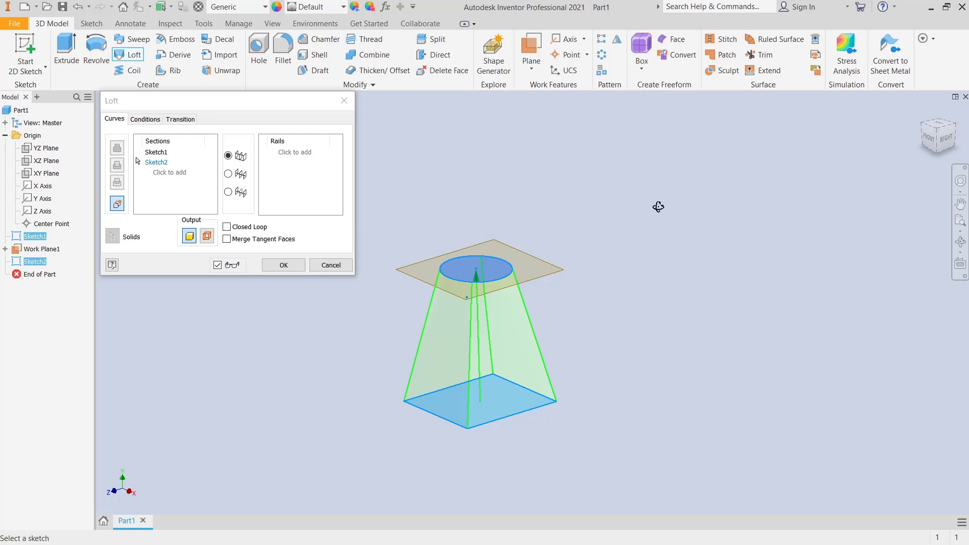